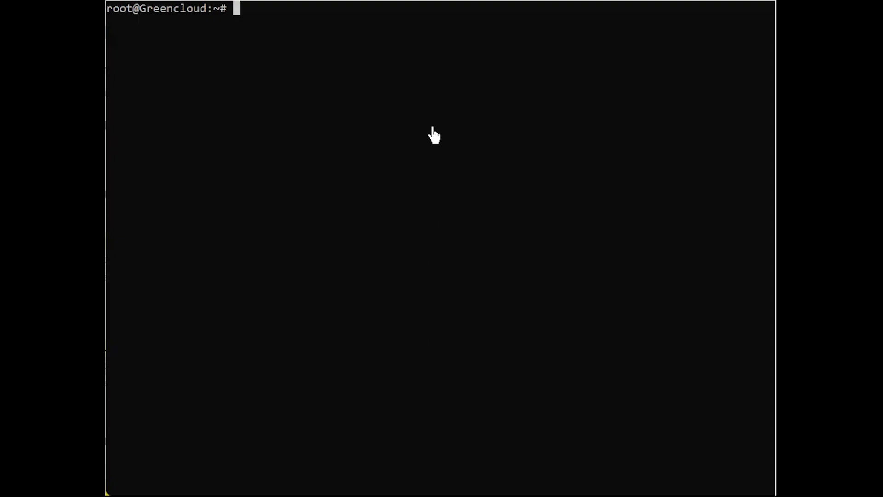
{"action": "mouse_move", "coordinate": [404, 99]}
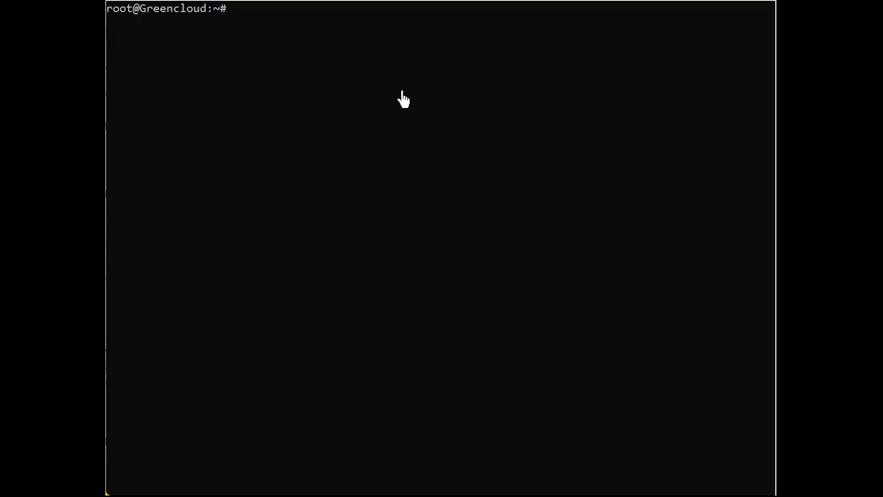
Step: Download the zabbix-release 5.0 .deb with wget, install it with dpkg and apt install zabbix-agent
{"action": "key", "text": "Return"}
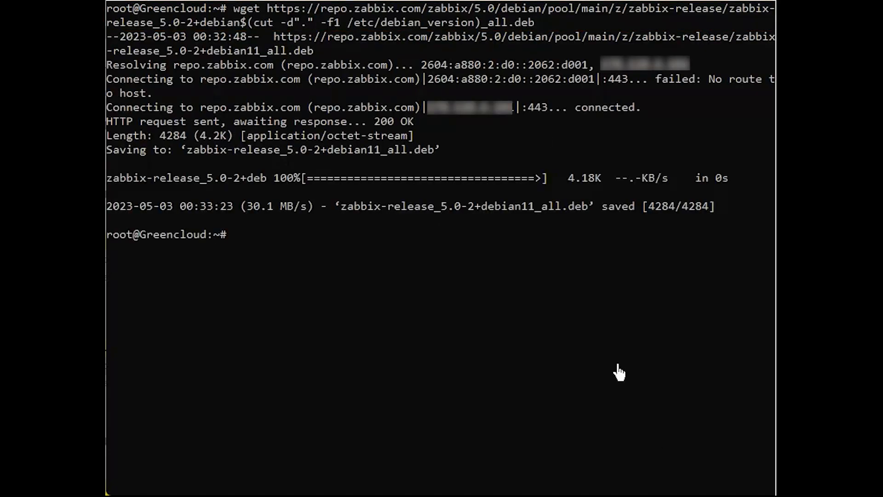
{"action": "mouse_move", "coordinate": [536, 221]}
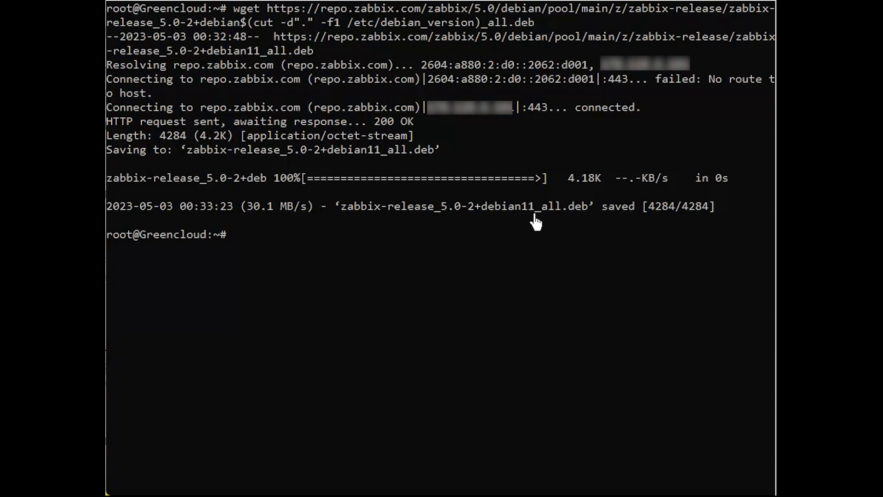
{"action": "mouse_move", "coordinate": [428, 22]}
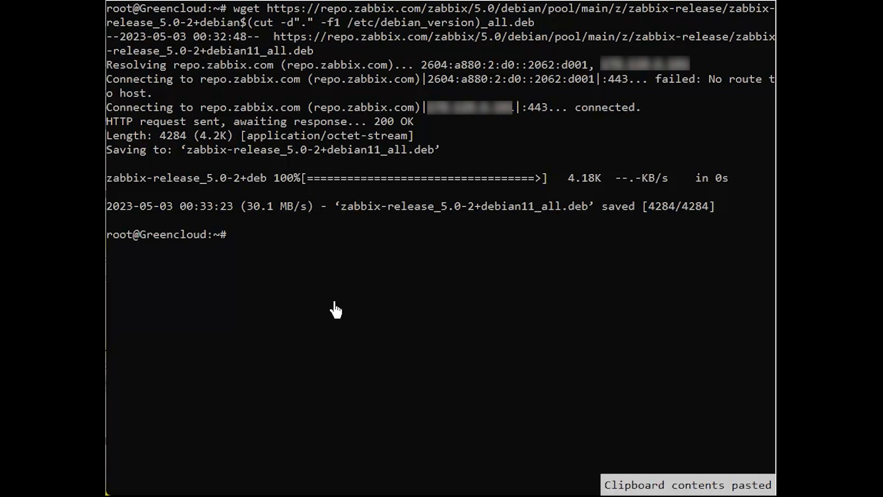
{"action": "key", "text": "Return"}
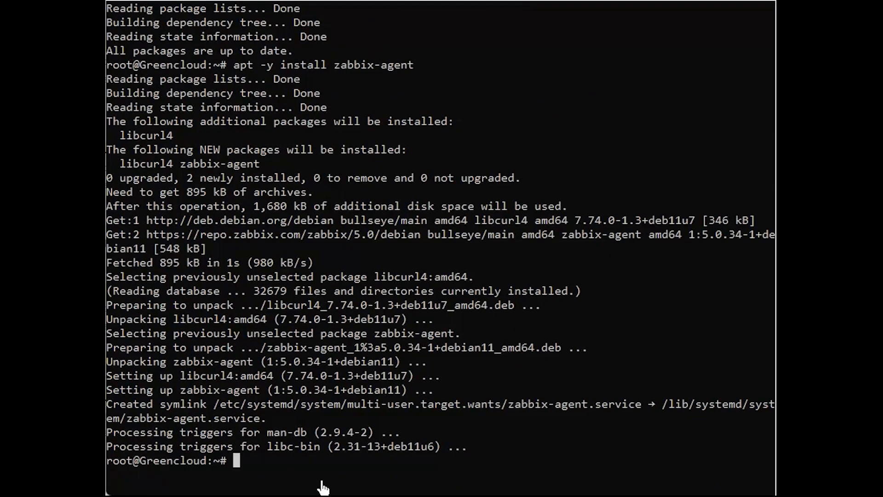
{"action": "mouse_move", "coordinate": [556, 450]}
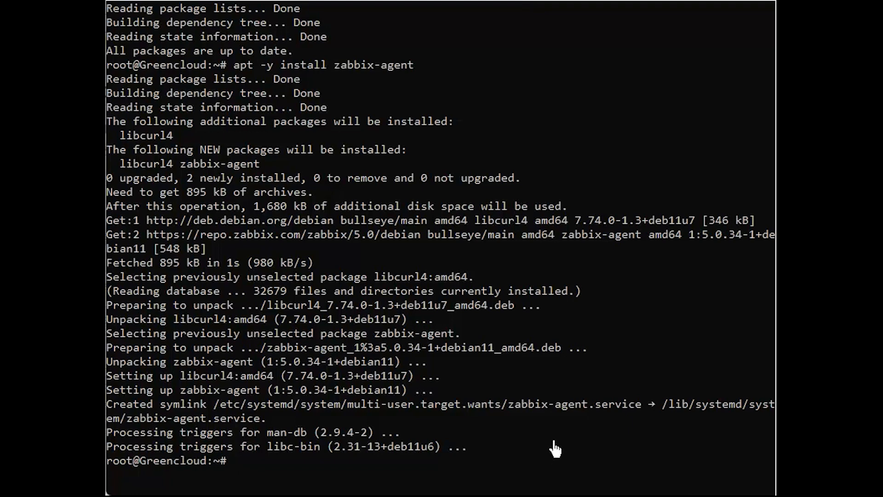
Step: Edit /etc/zabbix/zabbix_agentd.conf in nano, set Server= to the Zabbix server IP and save
{"action": "type", "text": "nano /etc/zabbix/zabbix_agentd.conf"}
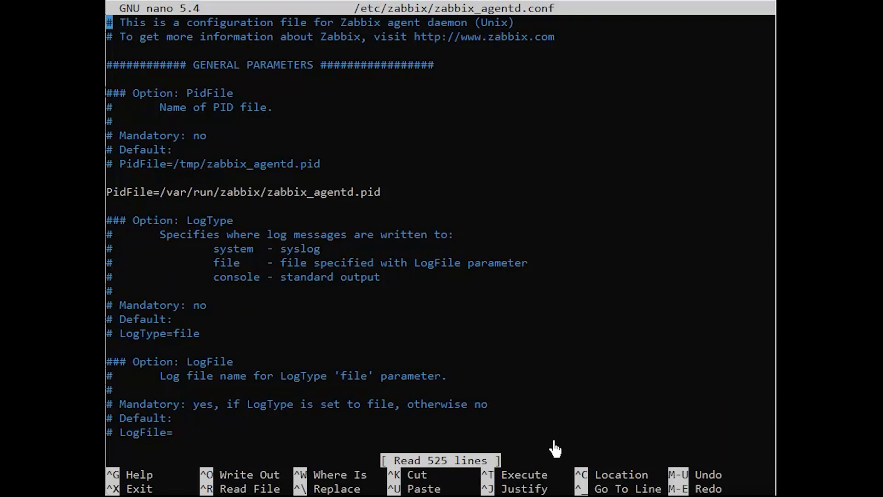
{"action": "key", "text": "ctrl+w"}
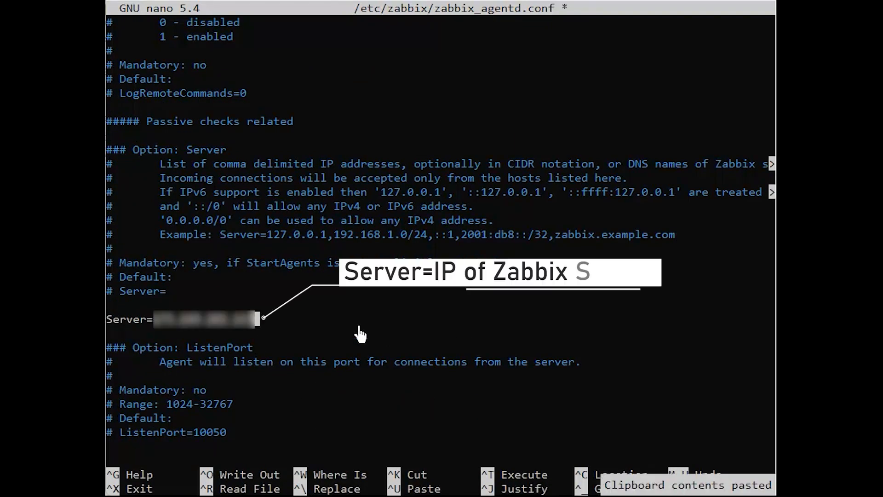
{"action": "key", "text": "ctrl+w"}
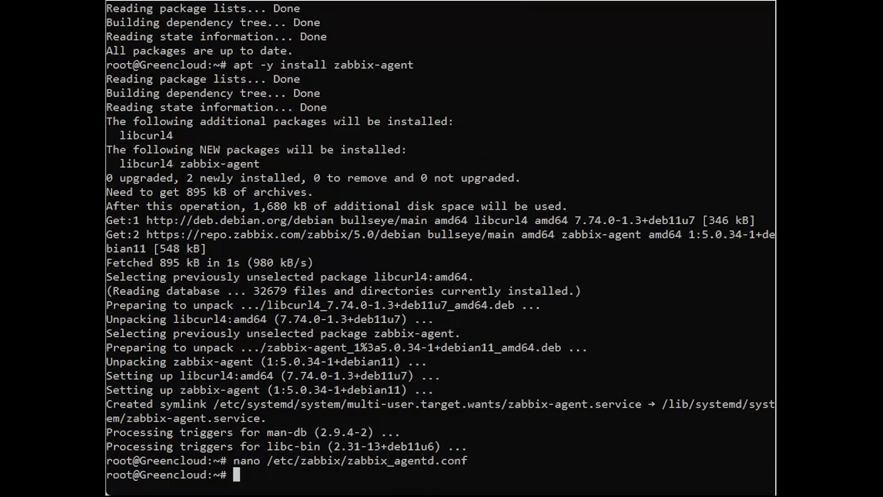
{"action": "mouse_move", "coordinate": [630, 483]}
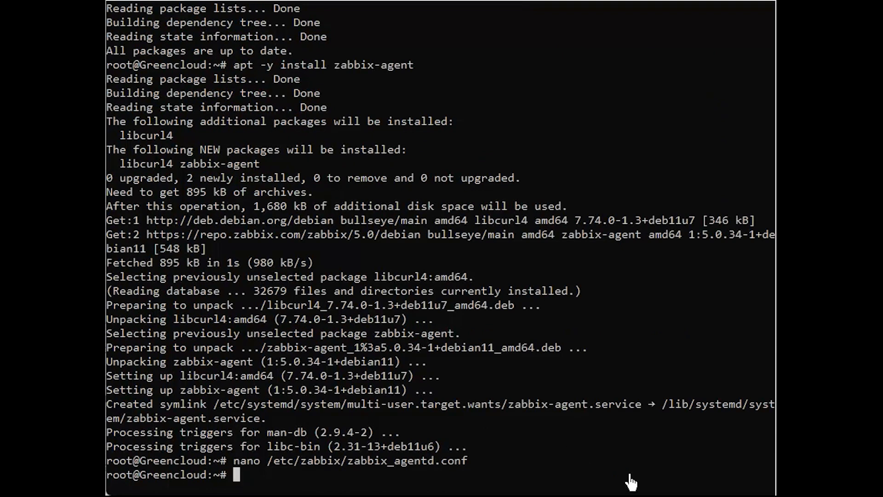
Step: Restart zabbix-agent with systemctl and confirm the service is active and listening on 10050
{"action": "type", "text": "systemctl restart zabbix-agent"}
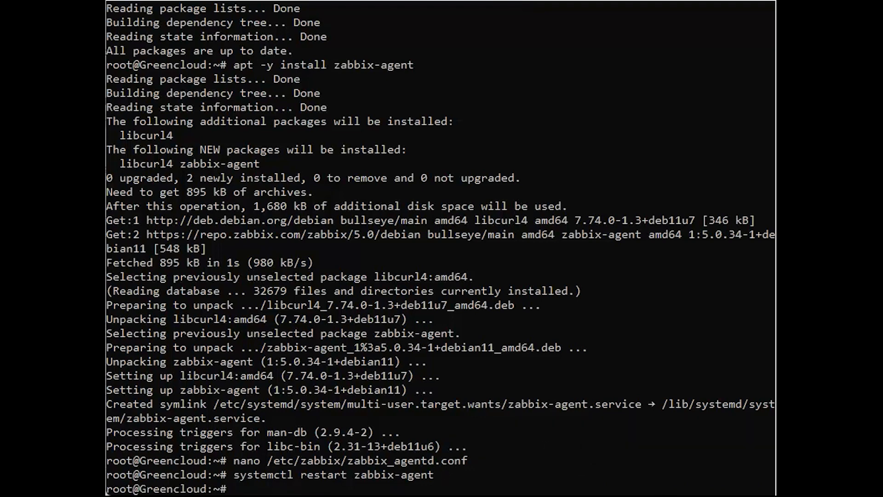
{"action": "mouse_move", "coordinate": [595, 470]}
{"action": "type", "text": "netstat -tulpn|grep zabbix"}
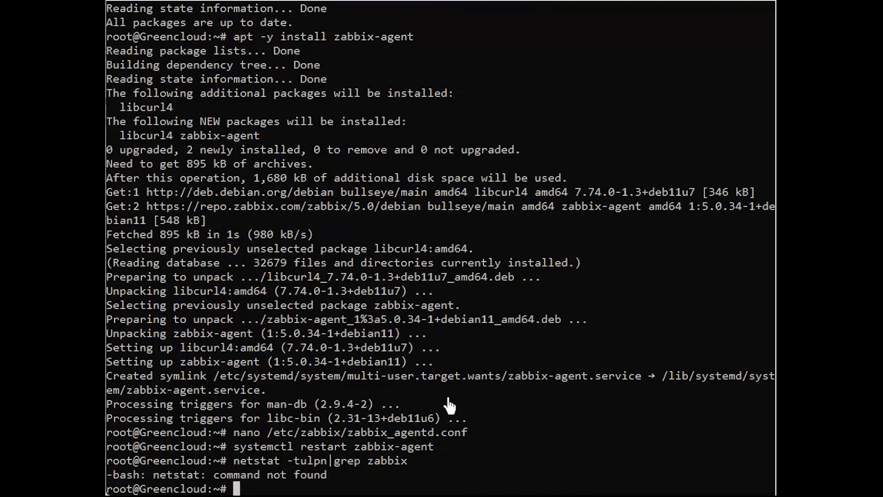
{"action": "mouse_move", "coordinate": [444, 483]}
{"action": "type", "text": "apt install net-tool"}
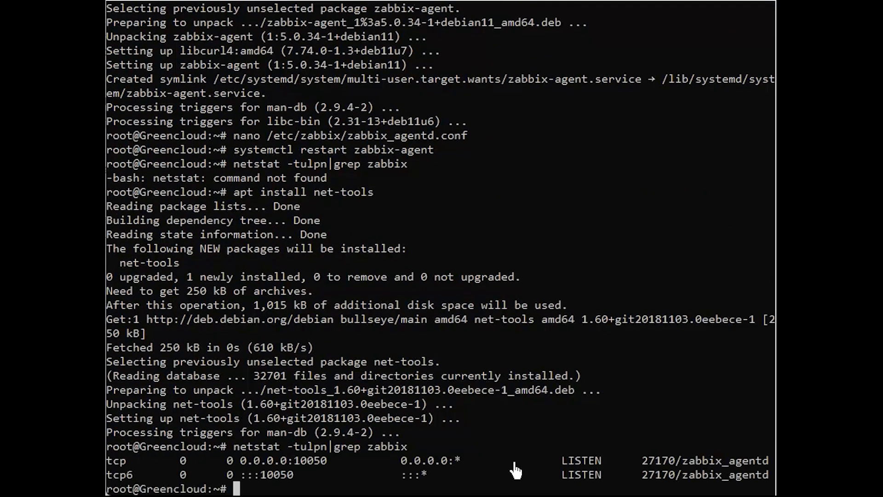
{"action": "type", "text": "systemctl status zabbix-agent"}
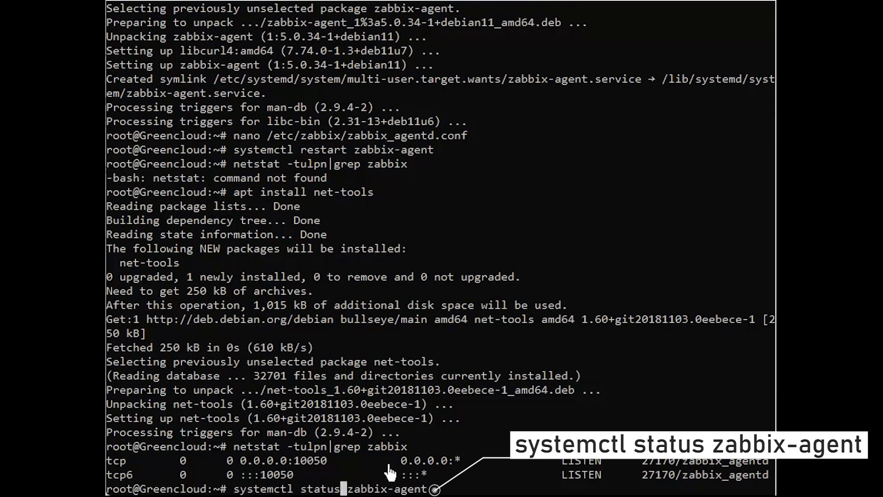
{"action": "key", "text": "Return"}
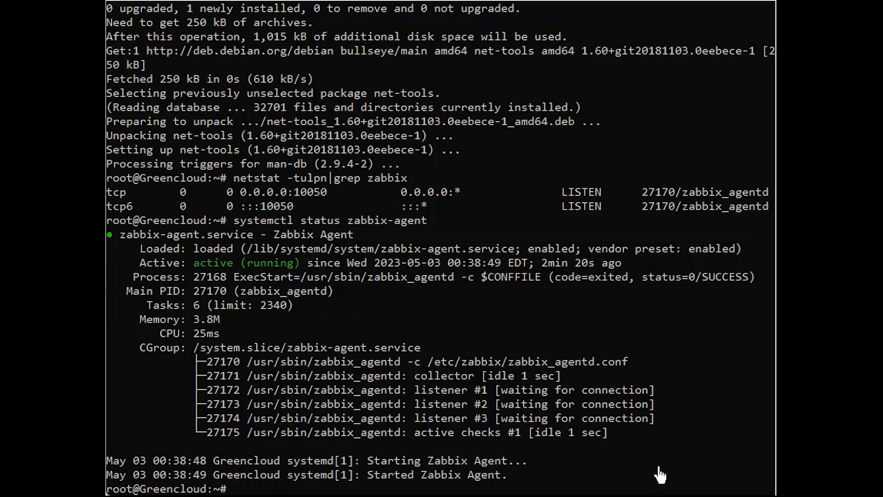
Step: Allow port 10050/tcp through ufw
{"action": "type", "text": "ufw allow 10050/tcp"}
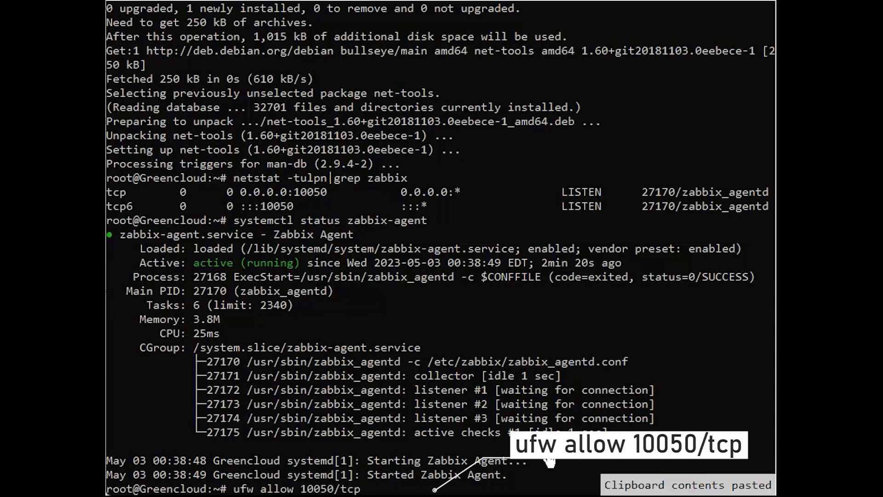
{"action": "key", "text": "Return"}
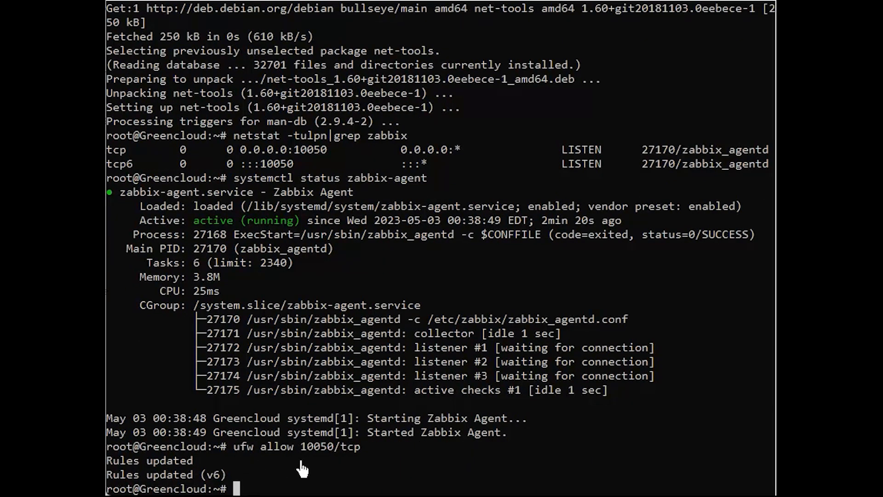
{"action": "mouse_move", "coordinate": [395, 478]}
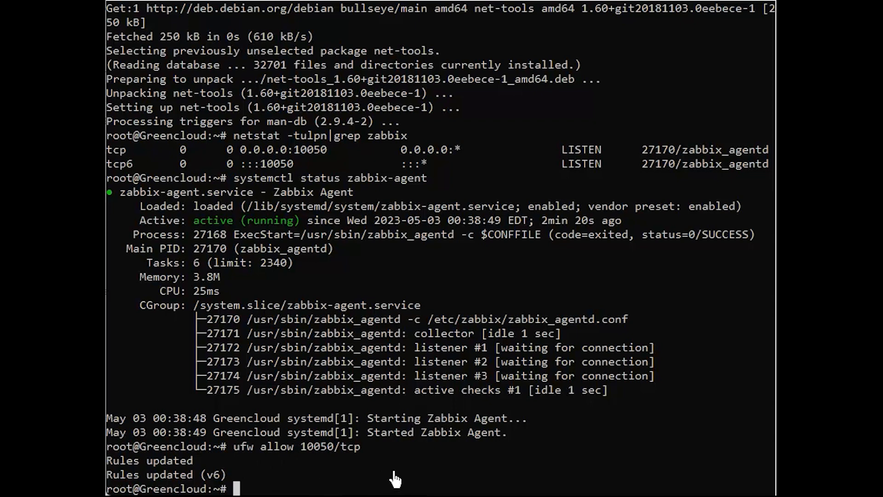
{"action": "mouse_move", "coordinate": [394, 478]}
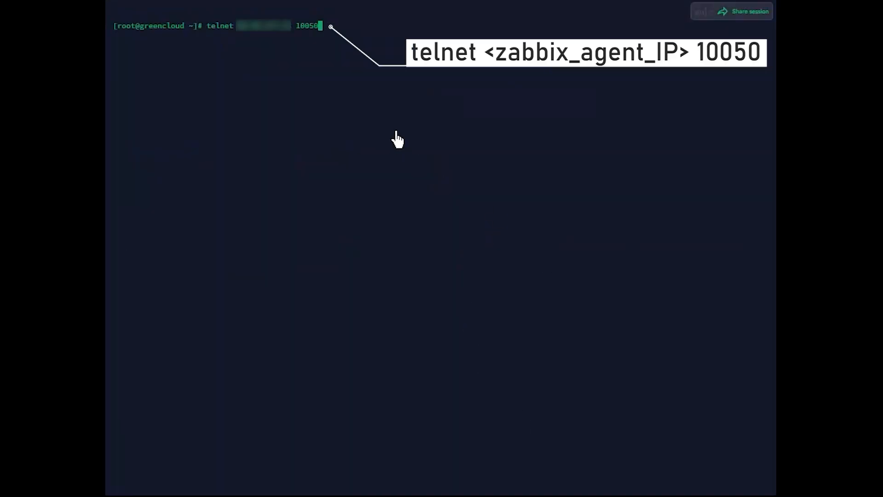
Step: Telnet from the Zabbix server to the agent host on port 10050
{"action": "key", "text": "Return"}
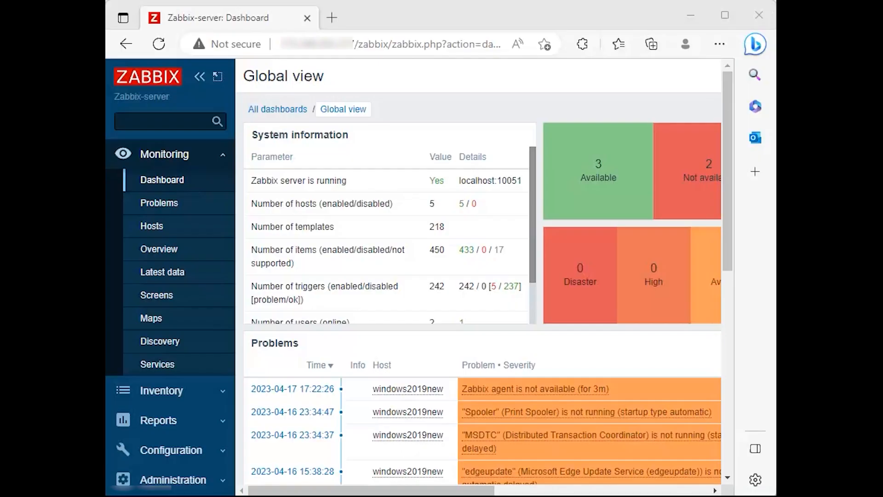
{"action": "mouse_move", "coordinate": [334, 319]}
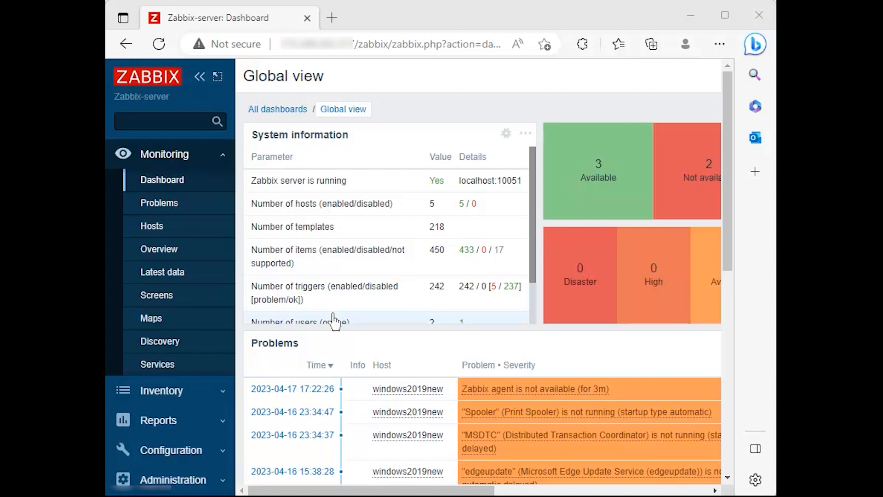
{"action": "mouse_move", "coordinate": [147, 76]}
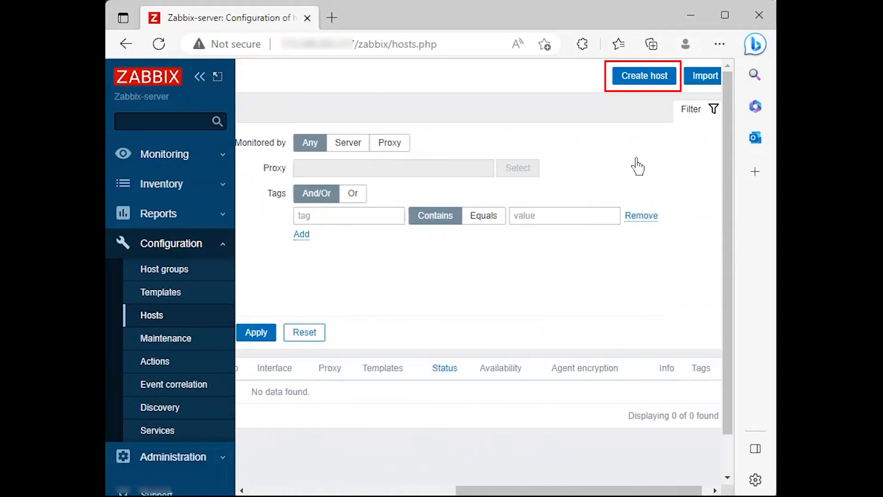
Step: Create host Server3 with visible name Debian 11 linux. and overwrite its agent IP address
{"action": "left_click", "coordinate": [642, 75]}
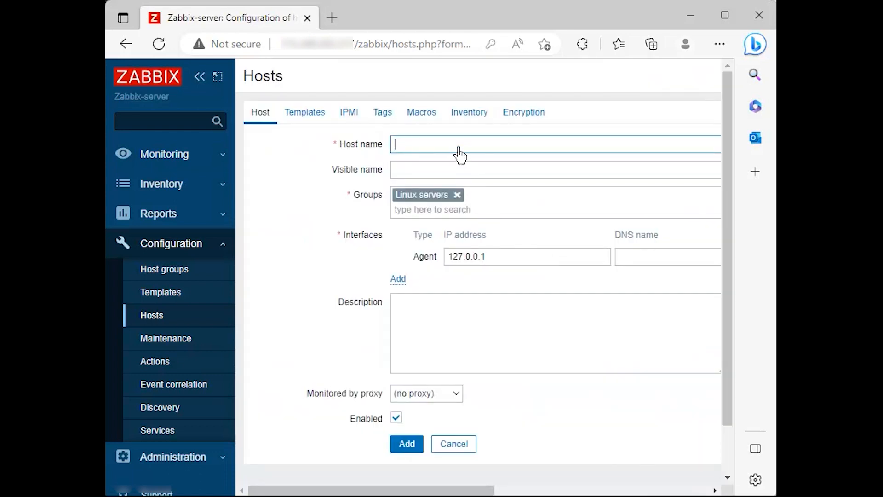
{"action": "type", "text": "Server3"}
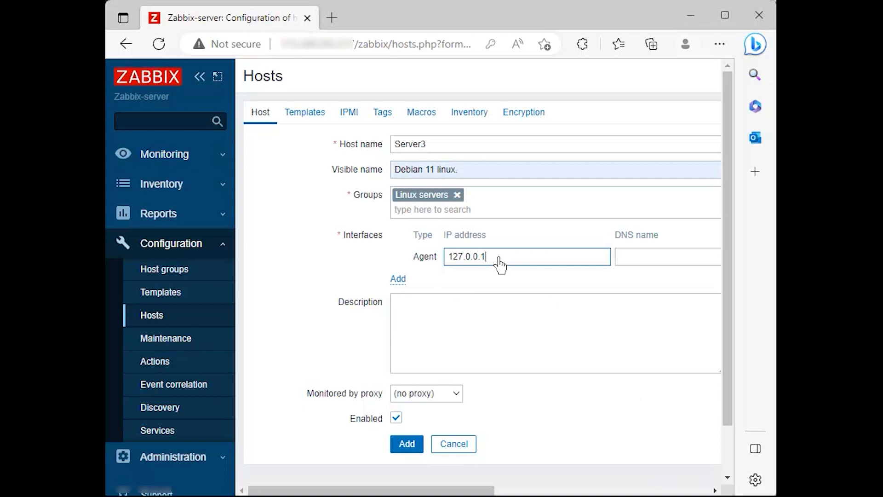
{"action": "triple_click", "coordinate": [526, 256]}
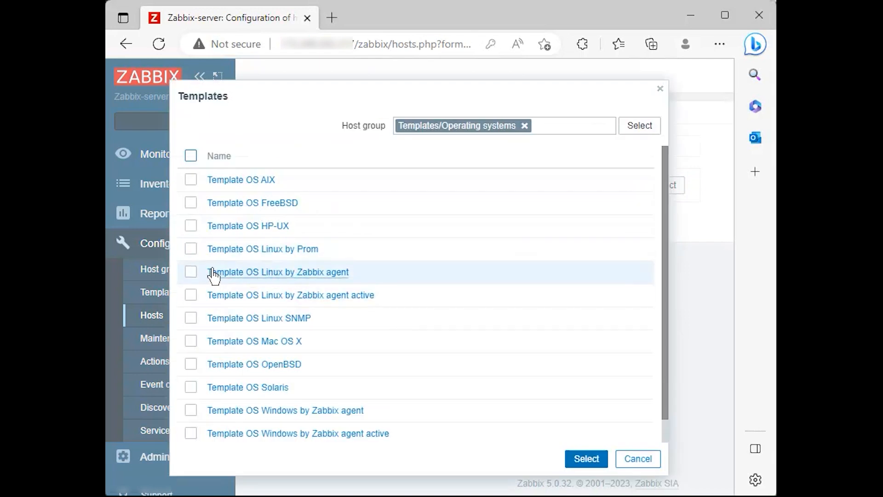
Step: Link Template OS Linux by Zabbix agent to the host and add it
{"action": "left_click", "coordinate": [190, 273]}
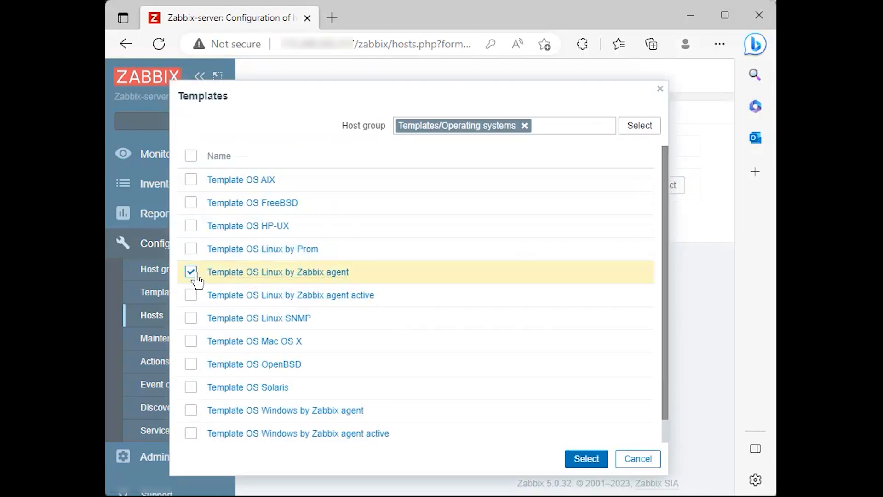
{"action": "mouse_move", "coordinate": [552, 420]}
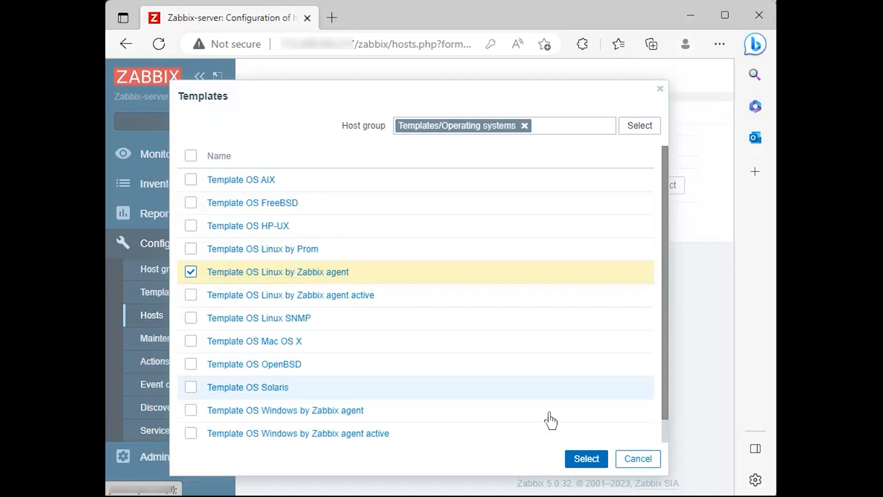
{"action": "left_click", "coordinate": [585, 458]}
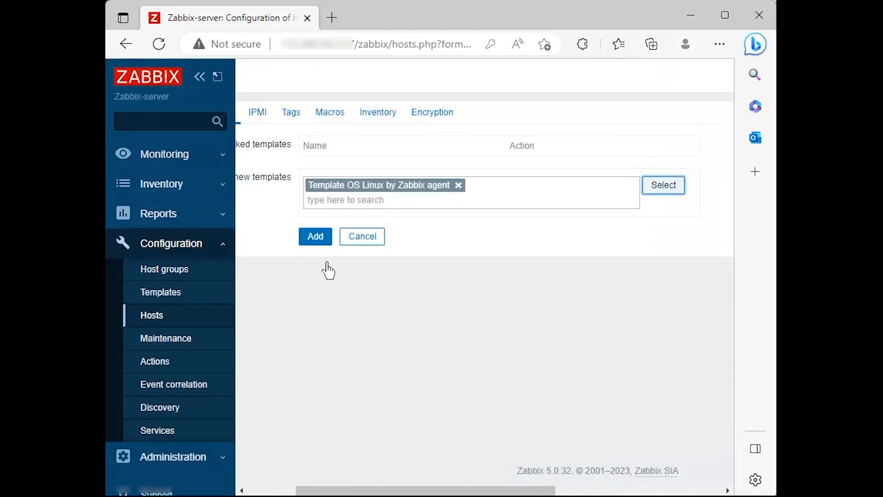
{"action": "left_click", "coordinate": [315, 236]}
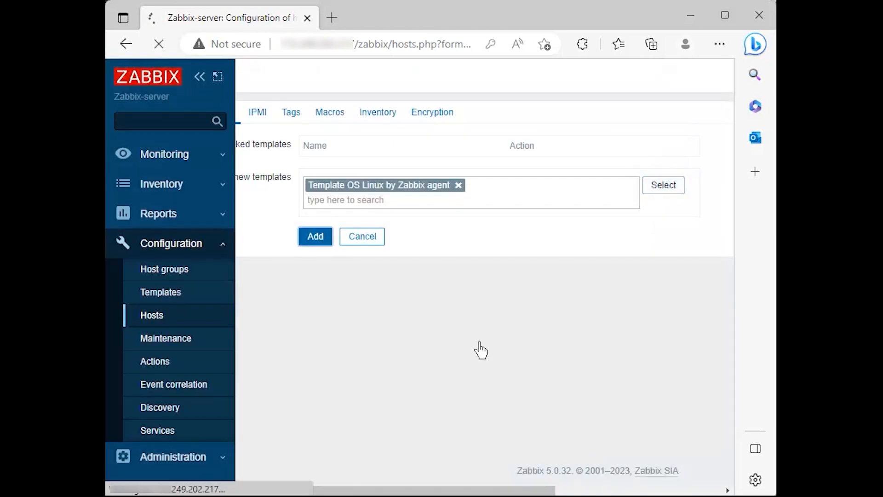
{"action": "left_click", "coordinate": [315, 236]}
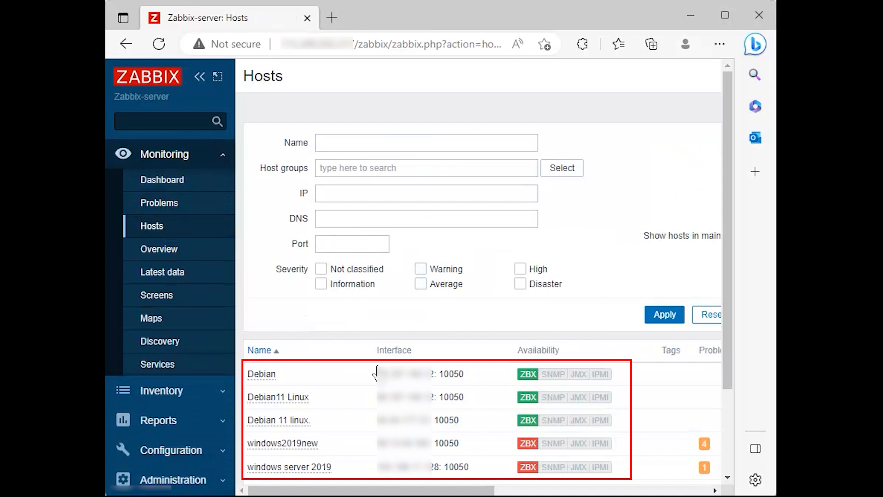
{"action": "mouse_move", "coordinate": [319, 402]}
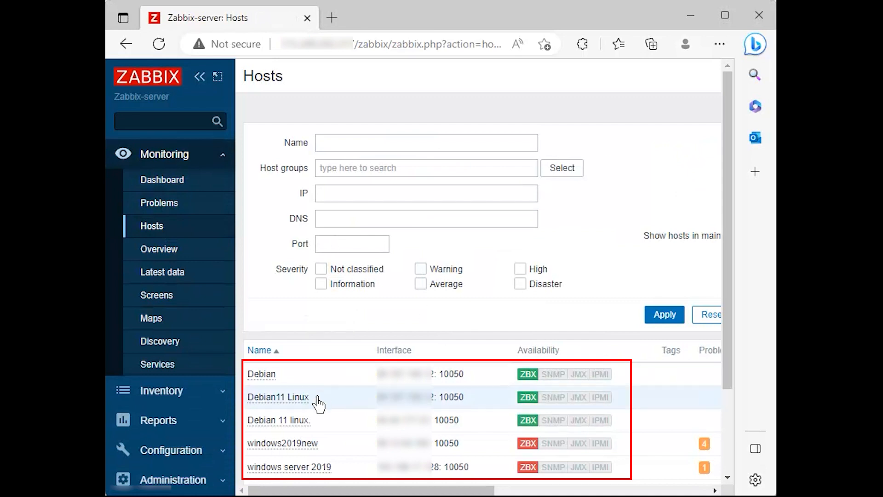
{"action": "mouse_move", "coordinate": [279, 420]}
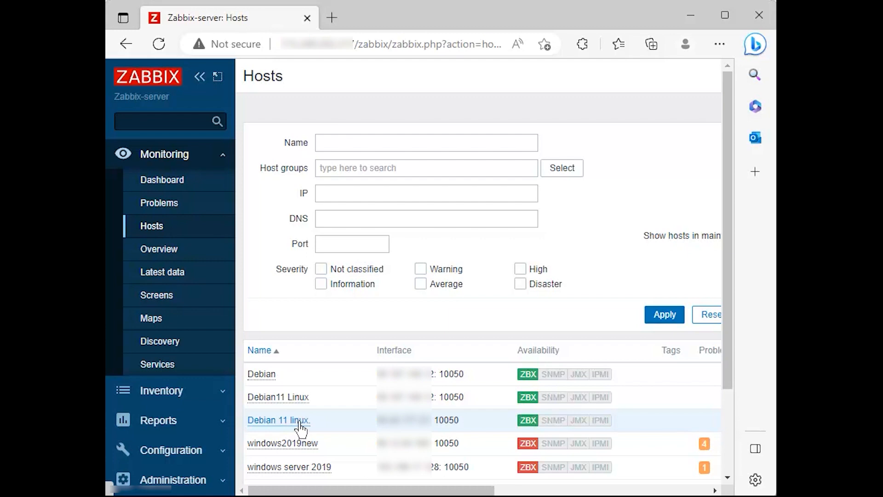
Step: Bring up the host action menu for Debian 11 linux. in Monitoring > Hosts
{"action": "left_click", "coordinate": [278, 419]}
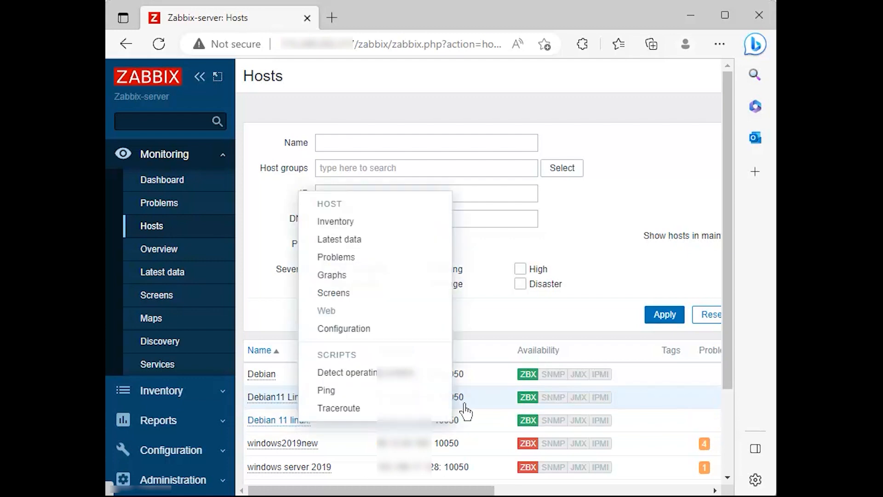
{"action": "mouse_move", "coordinate": [281, 420]}
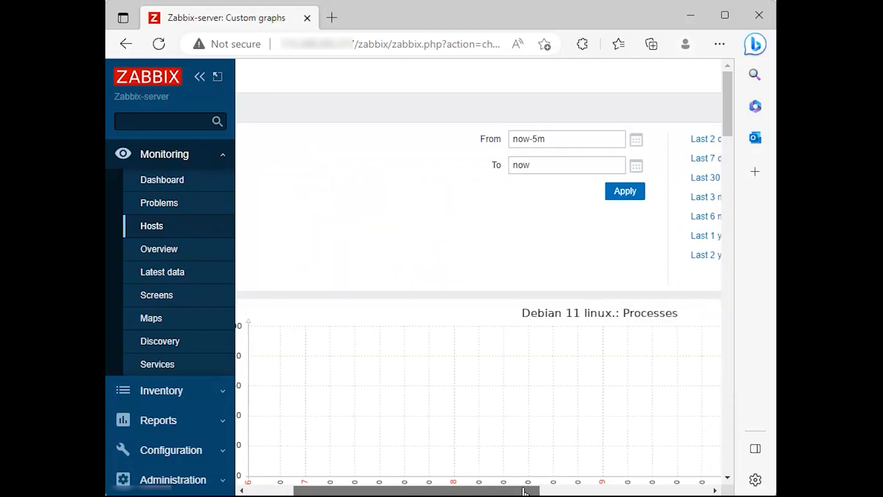
Step: Scroll through the custom graphs — processes, CPU utilization and usage, memory
{"action": "scroll", "scroll_direction": "down", "scroll_amount": 3}
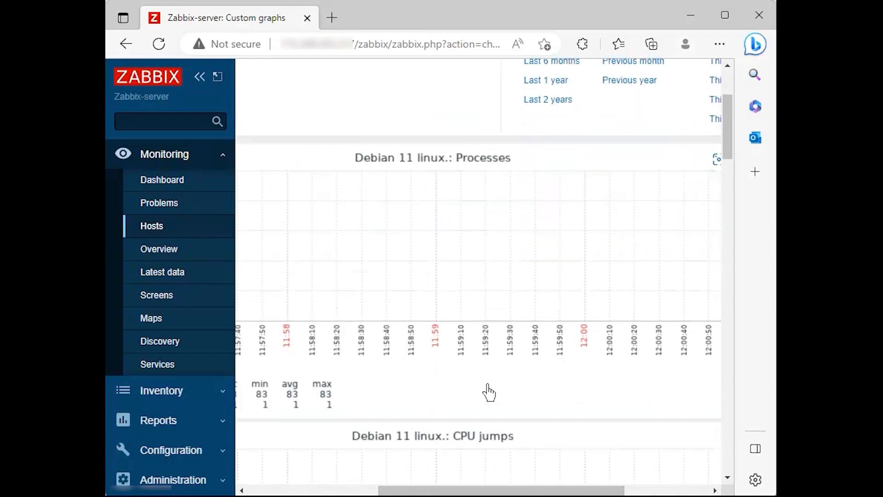
{"action": "scroll", "scroll_direction": "down", "scroll_amount": 3}
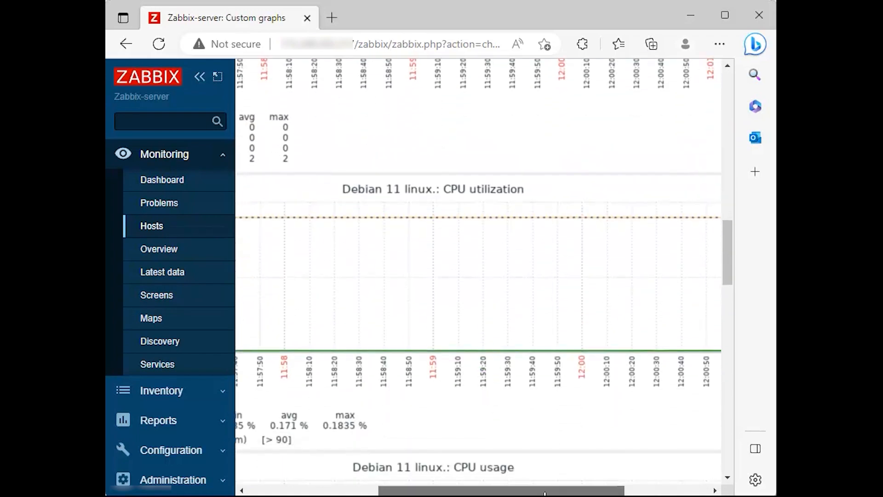
{"action": "scroll", "scroll_direction": "down", "scroll_amount": 3}
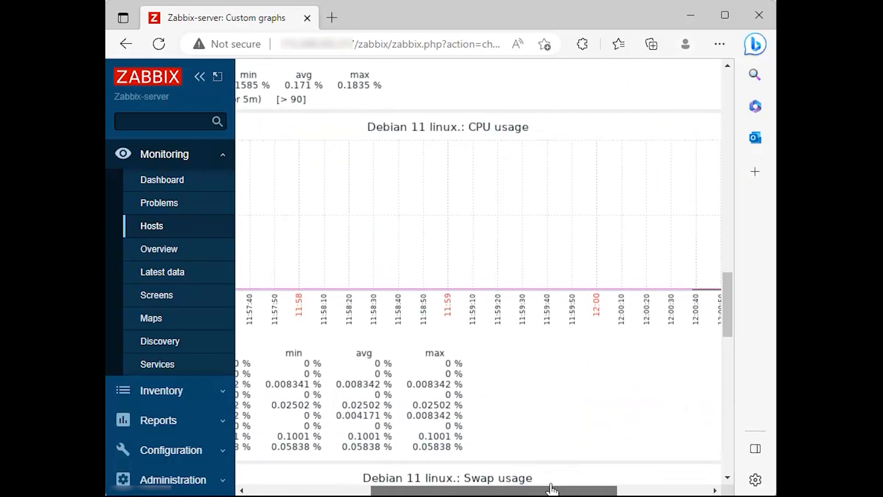
{"action": "scroll", "scroll_direction": "down", "scroll_amount": 3}
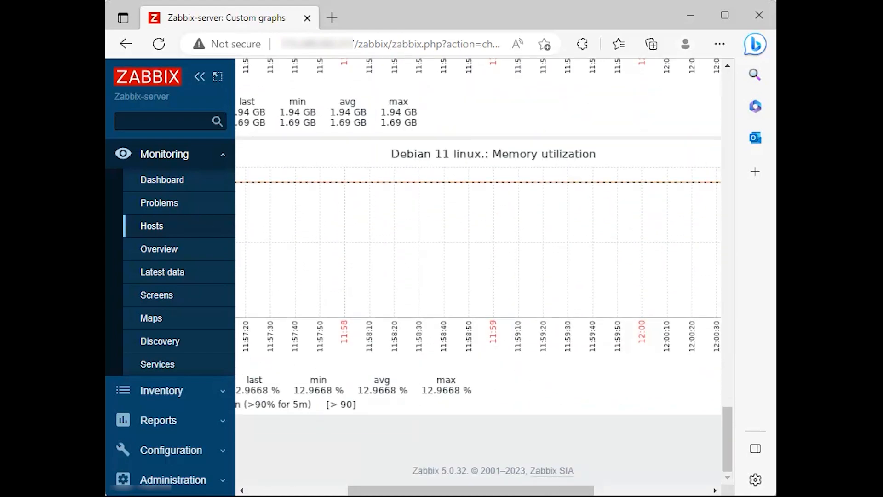
{"action": "scroll", "scroll_direction": "down", "scroll_amount": 3}
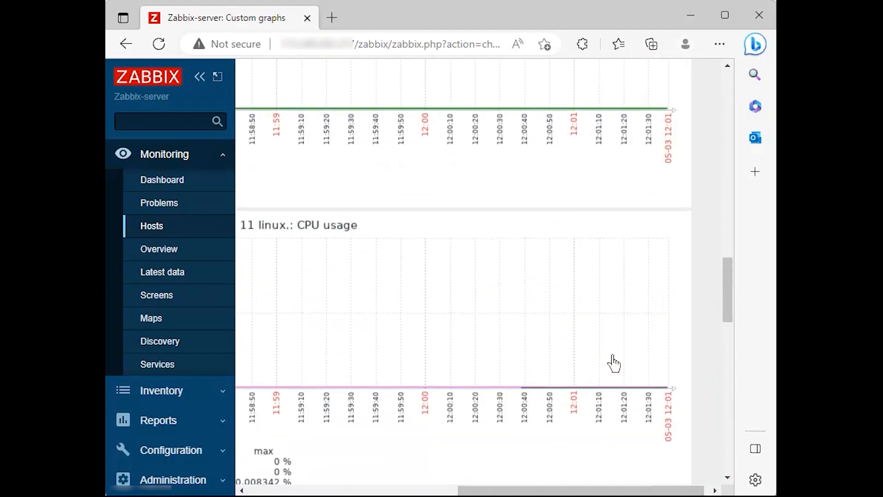